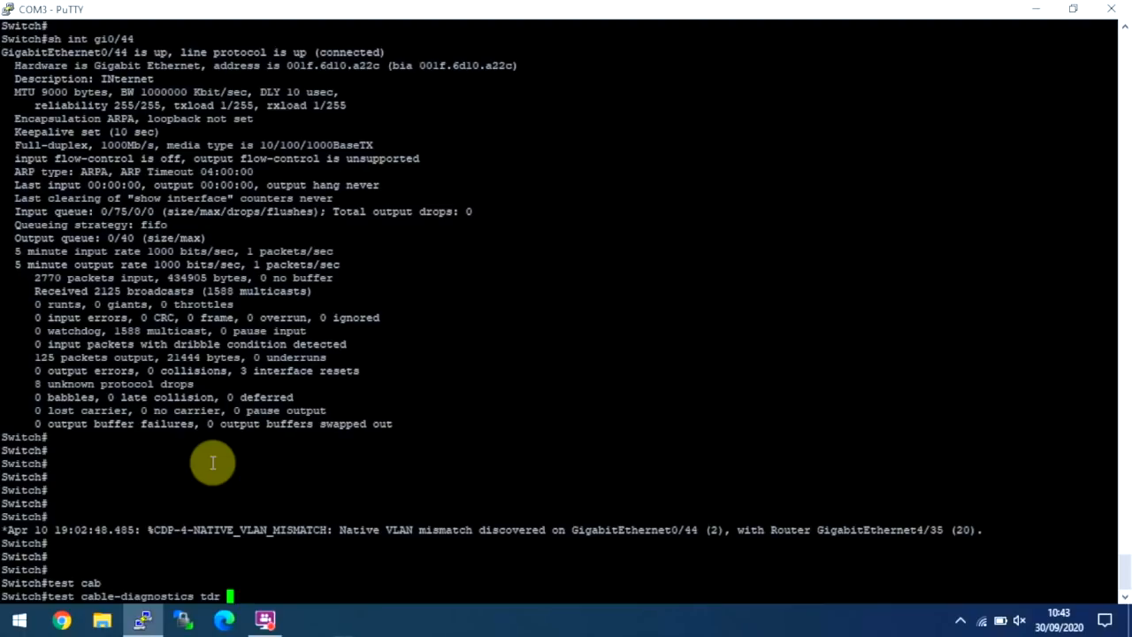
Start a TDR cable-diagnostics test on Gi0/44, correcting an invalid first attempt with 'interface gi0/44'
text(gi)
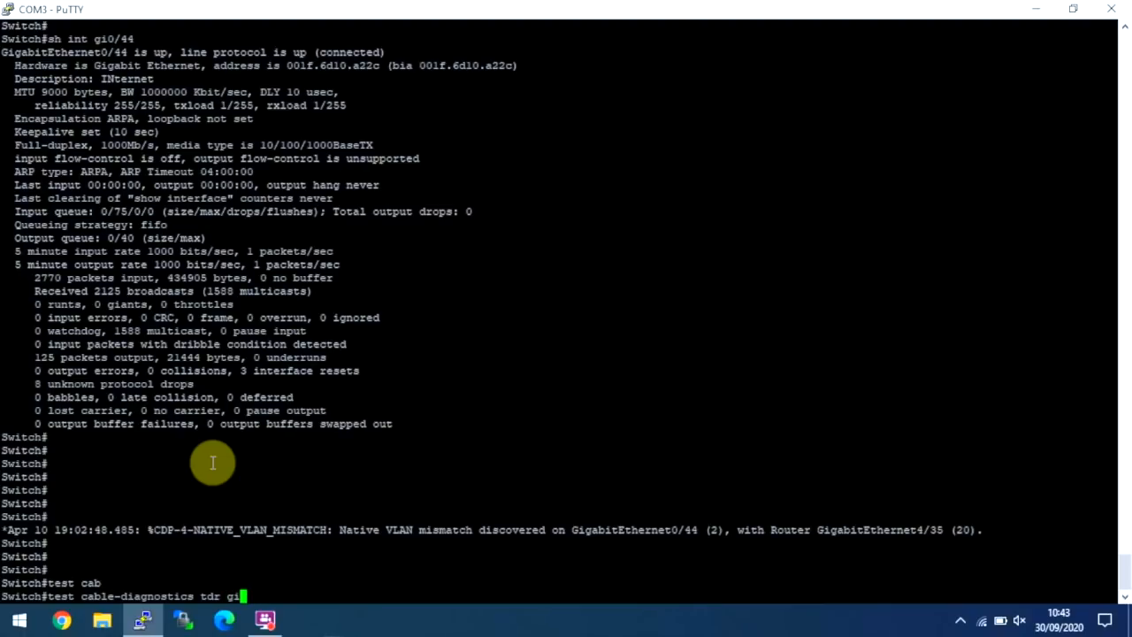
text(0/44)
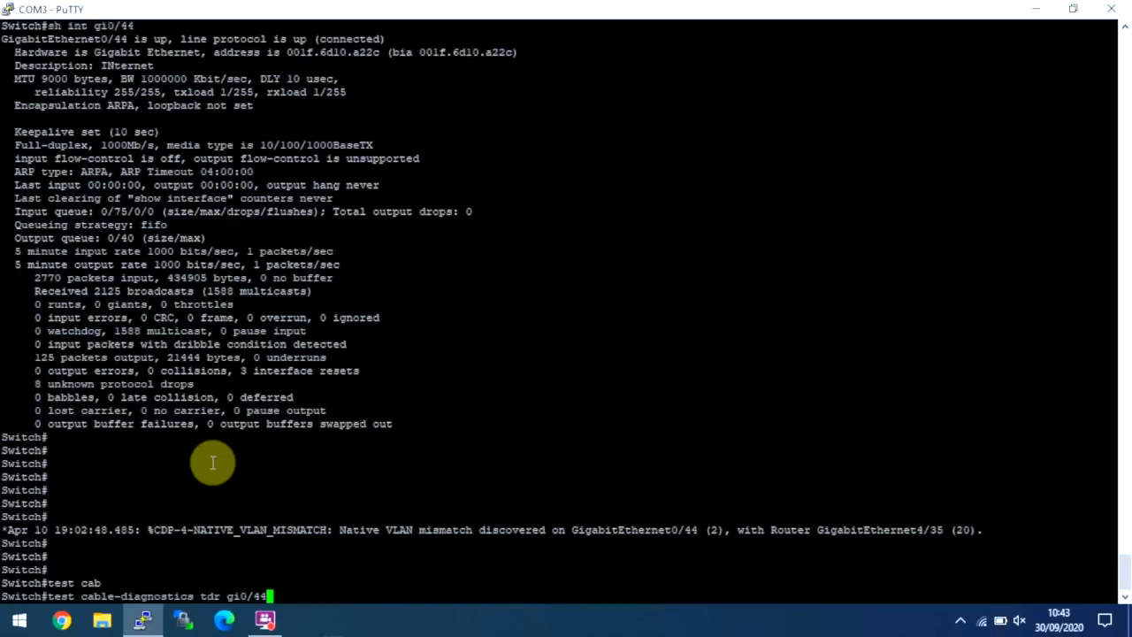
key(Return)
text(test cable-diagnostics tdr ?)
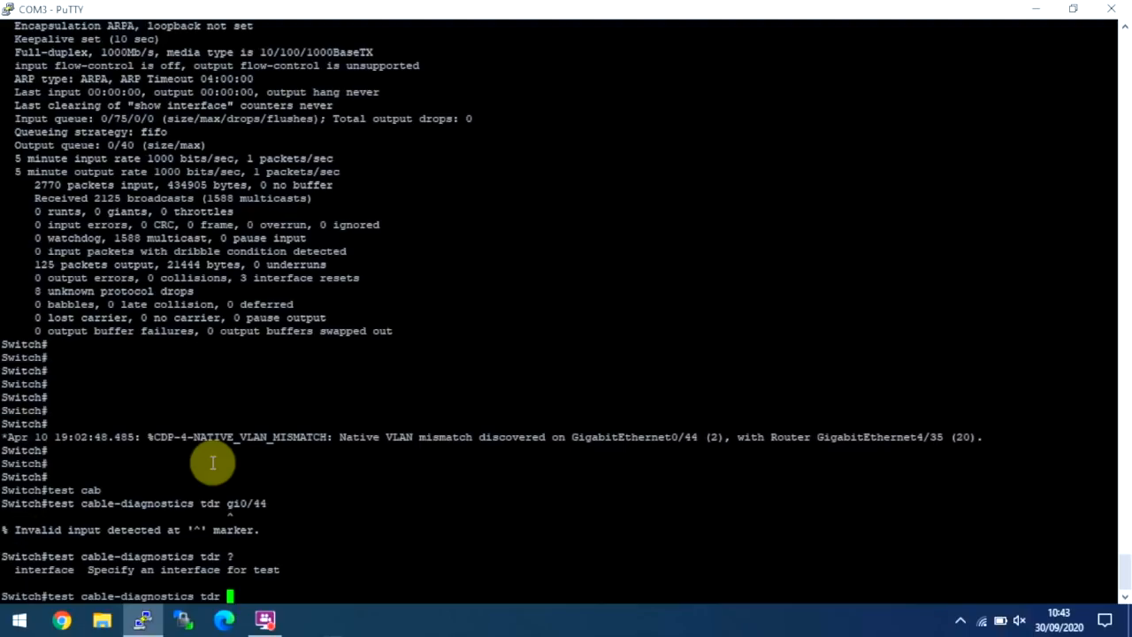
text(interface gi)
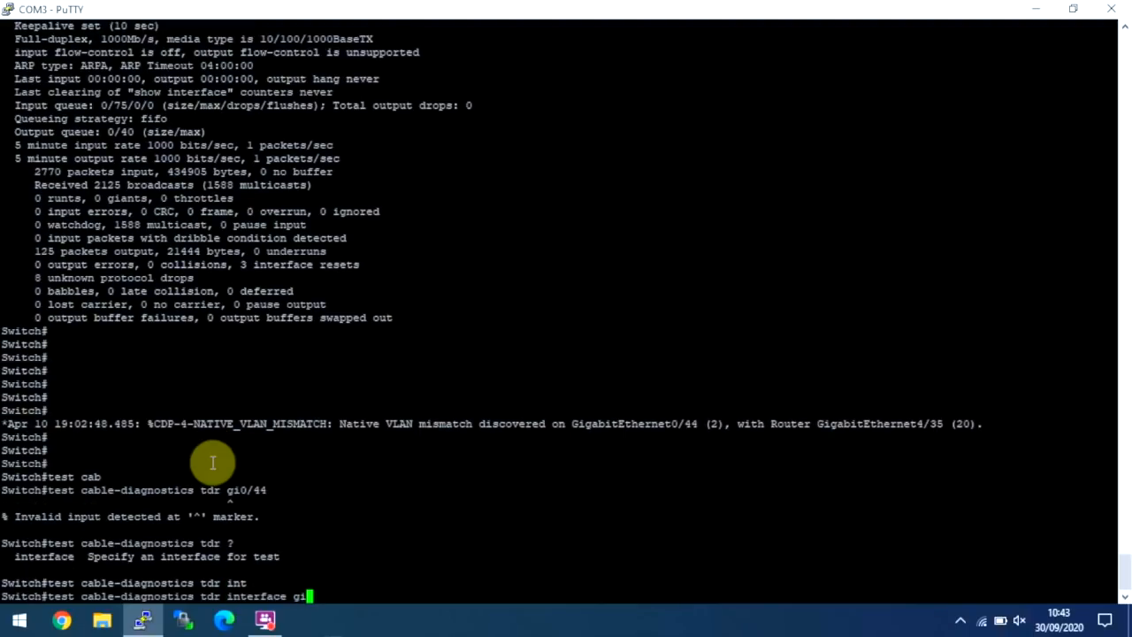
key(Return)
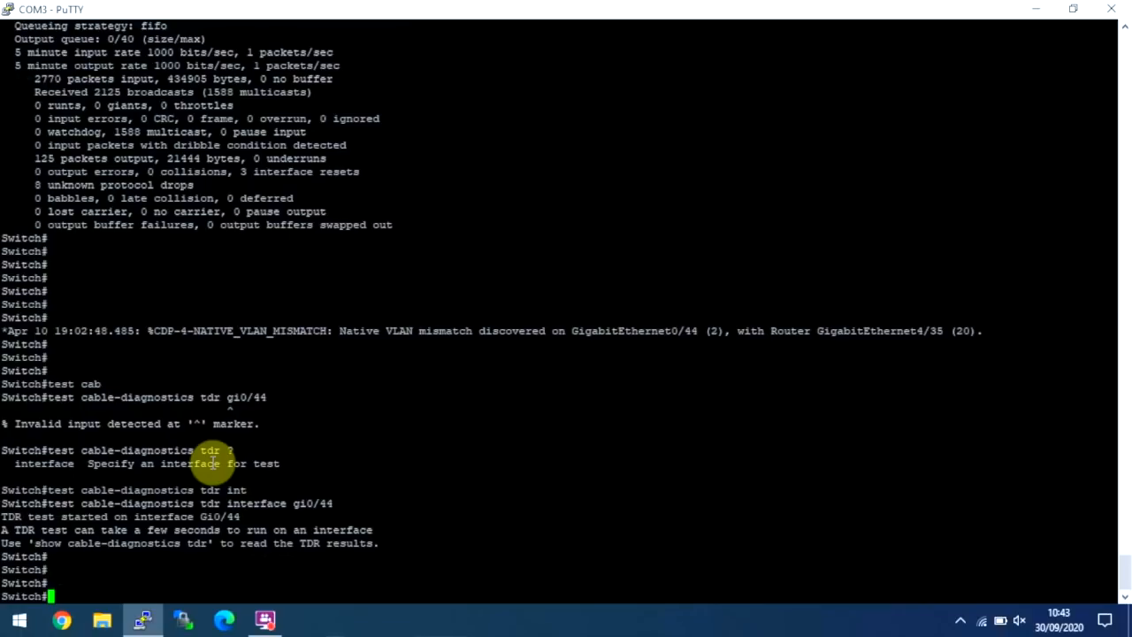
Request TDR results with 'sh cable-diagnostics tdr', which returns 'Incomplete command'
scroll(down, 3)
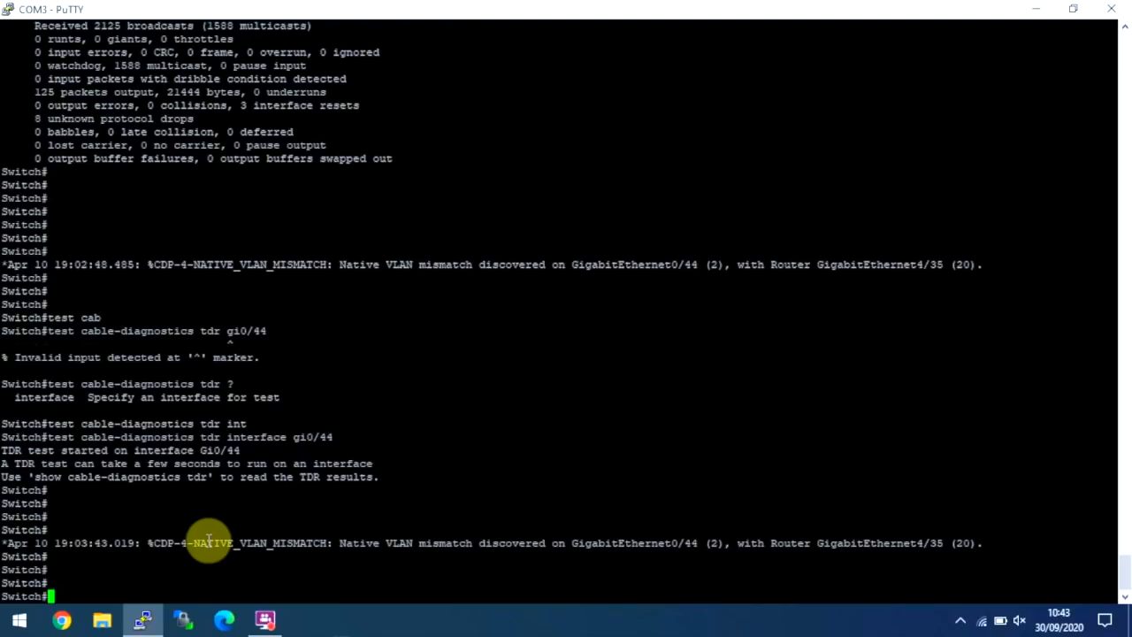
text(sh cable-diagnostics tdr)
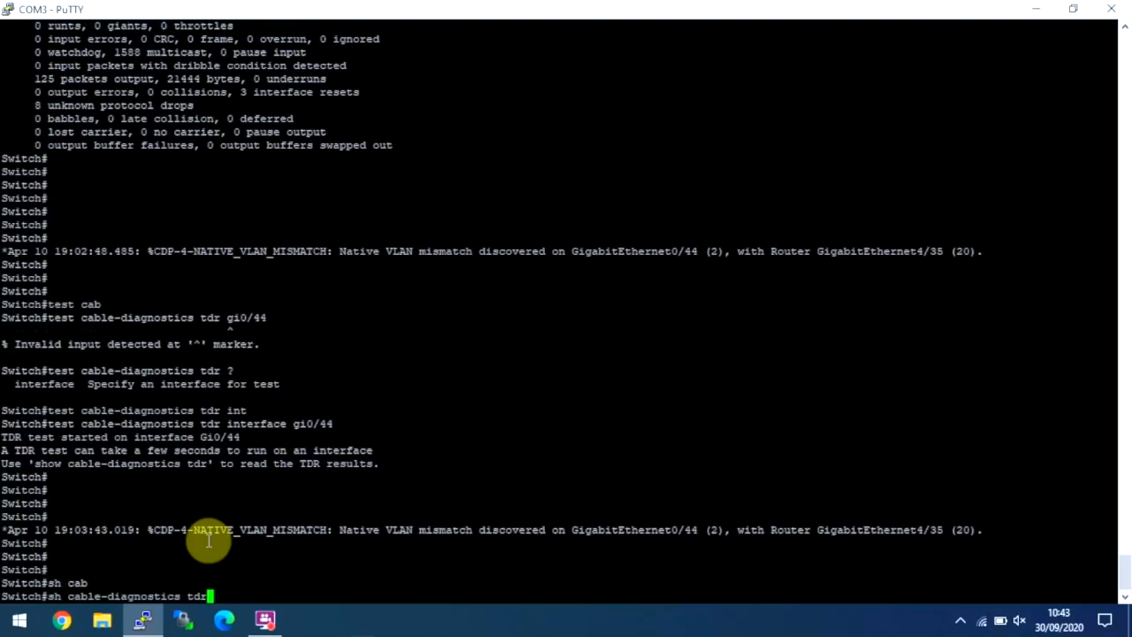
key(Return)
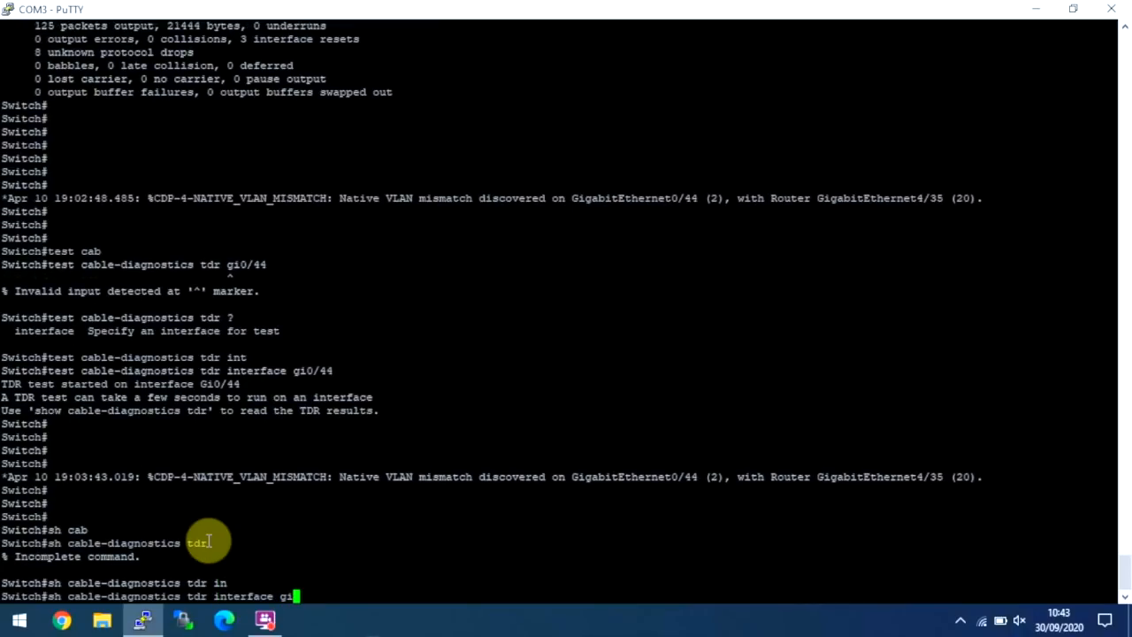
Run 'sh cable-diagnostics tdr interface gi0/44', showing Pairs A–D Normal at about 8–10 meters
key(Return)
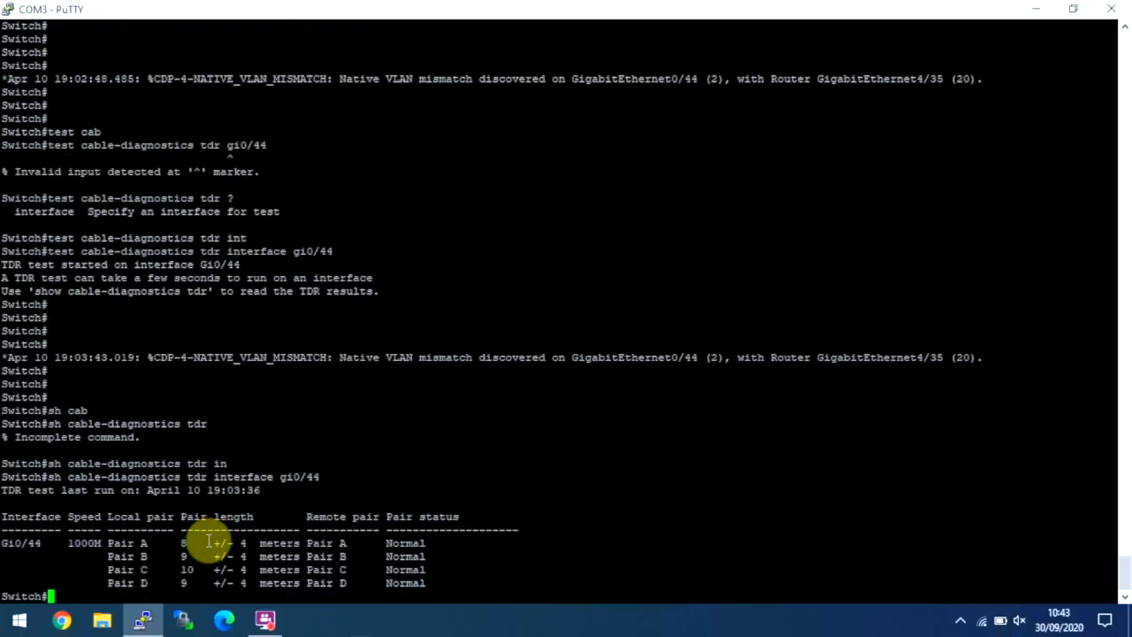
mouse_move(545, 558)
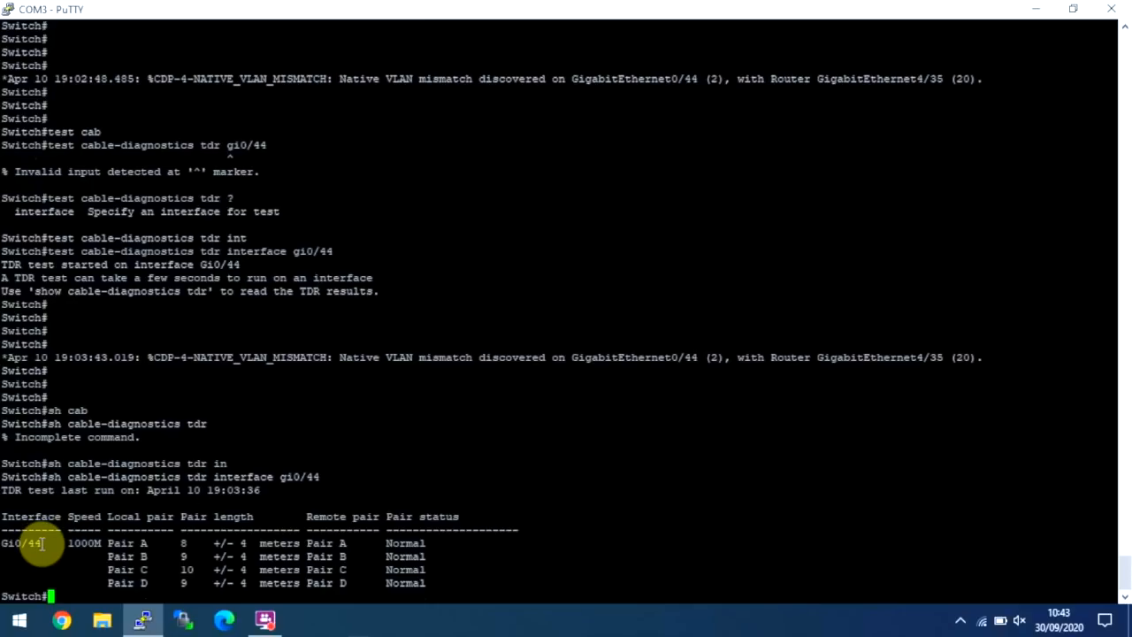
mouse_move(119, 570)
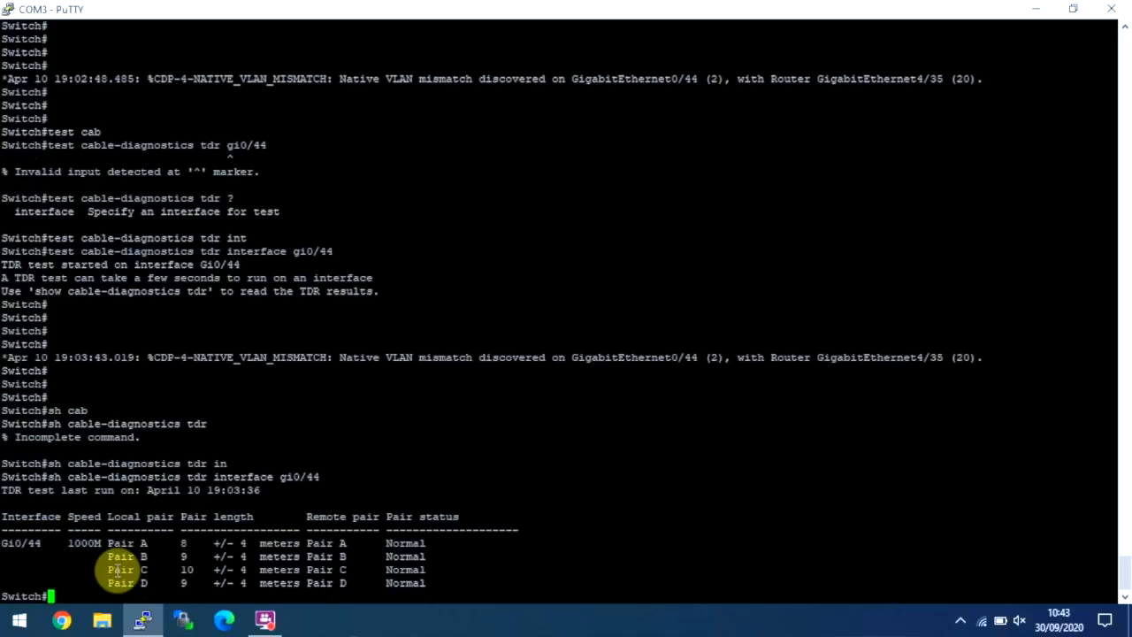